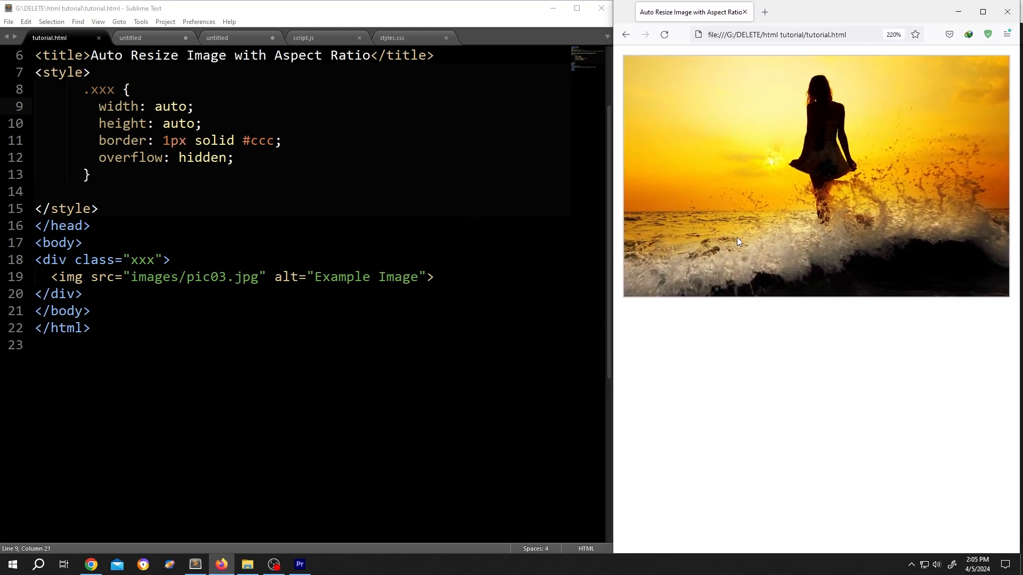
- Reload the Firefox preview, then select the class attribute, .xxx selector and 1px border value
{"action": "left_click", "coordinate": [665, 34]}
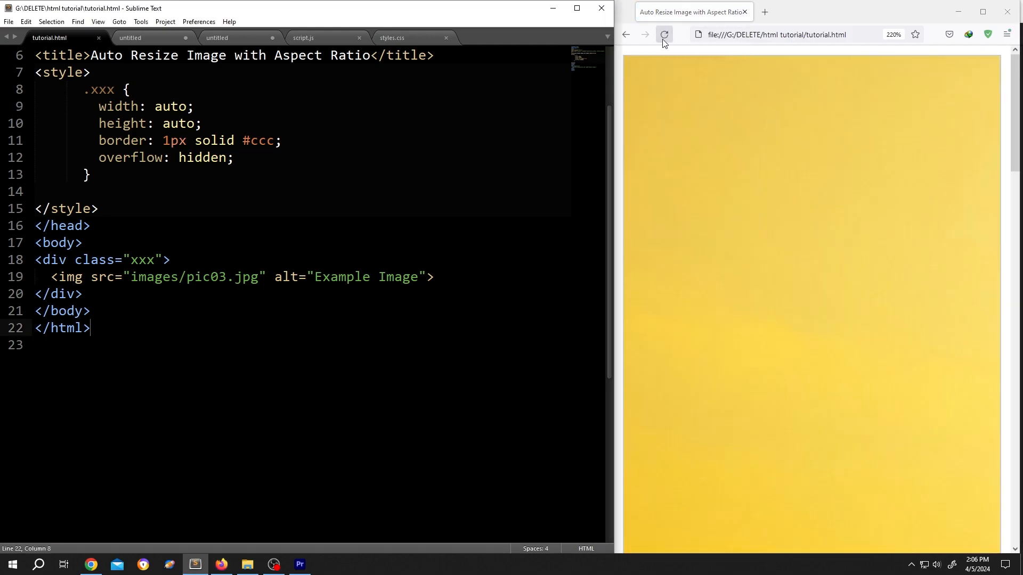
{"action": "double_click", "coordinate": [81, 260]}
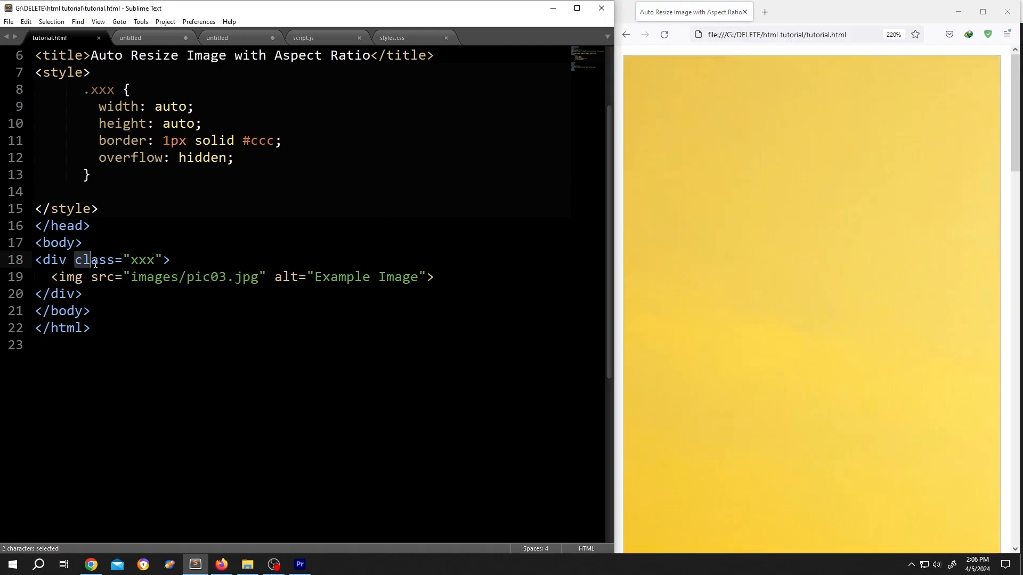
{"action": "double_click", "coordinate": [98, 260]}
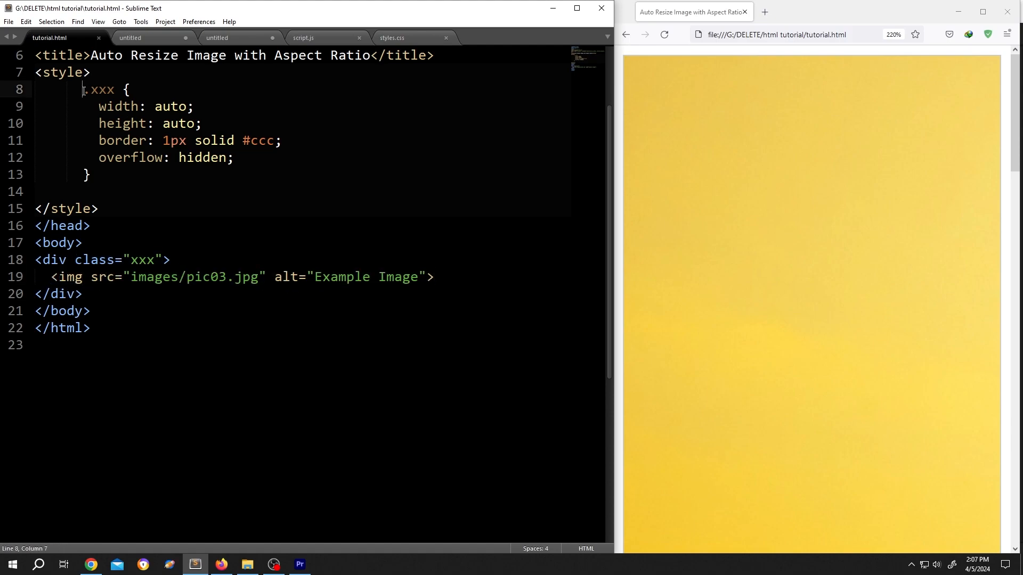
{"action": "double_click", "coordinate": [102, 90]}
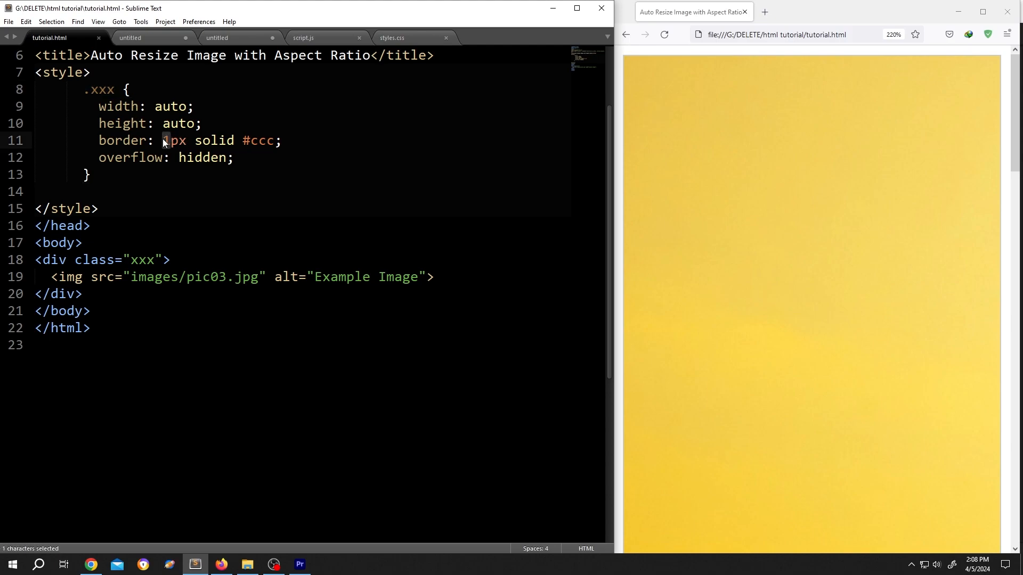
- Save tutorial.html from the File menu with the .xxx border now 2px
{"action": "left_click", "coordinate": [8, 21]}
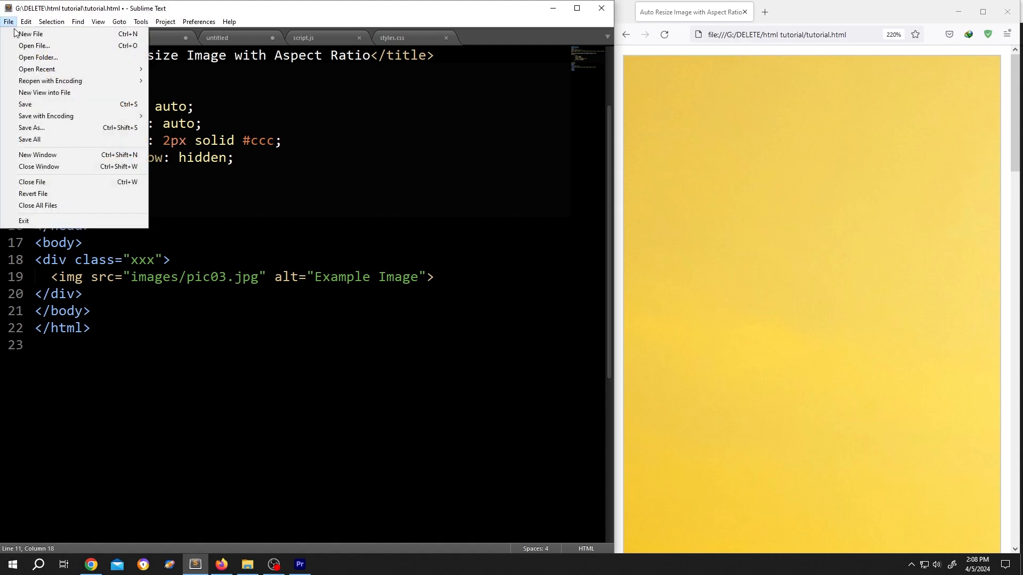
{"action": "left_click", "coordinate": [25, 104]}
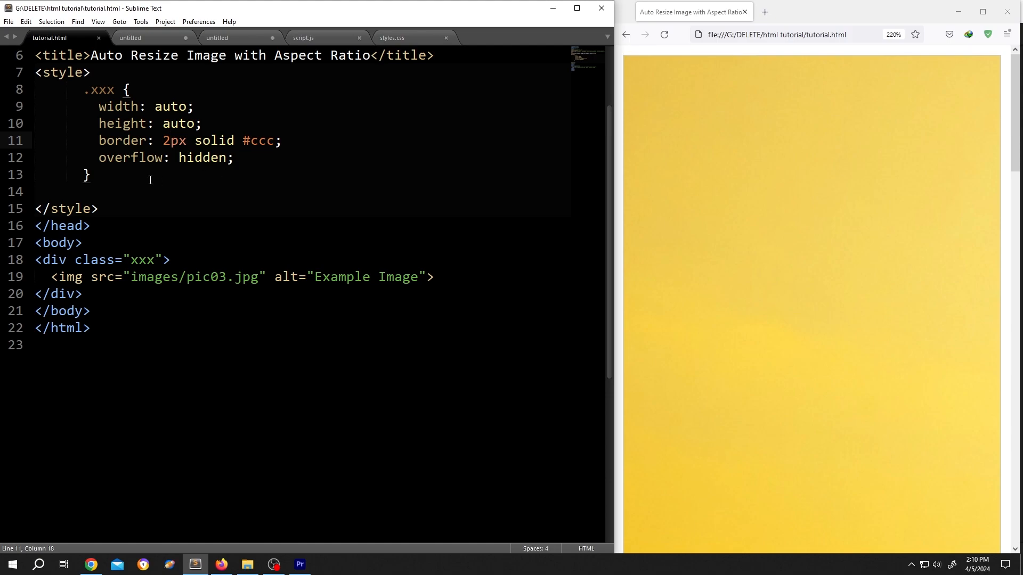
- Write a '.xxx img{}' rule below .xxx containing 'width:100%;'
{"action": "key", "text": "enter"}
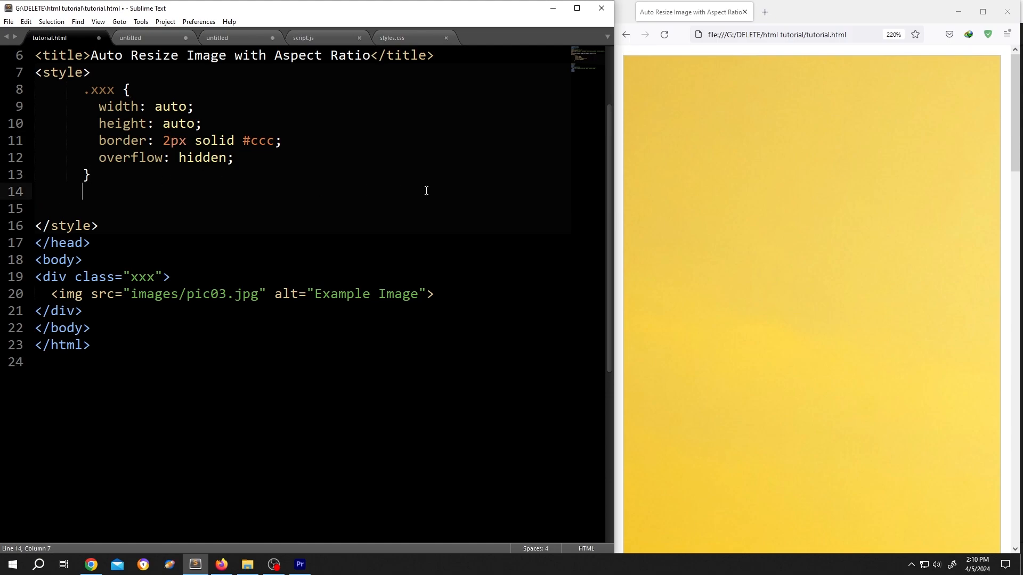
{"action": "type", "text": ".xx"}
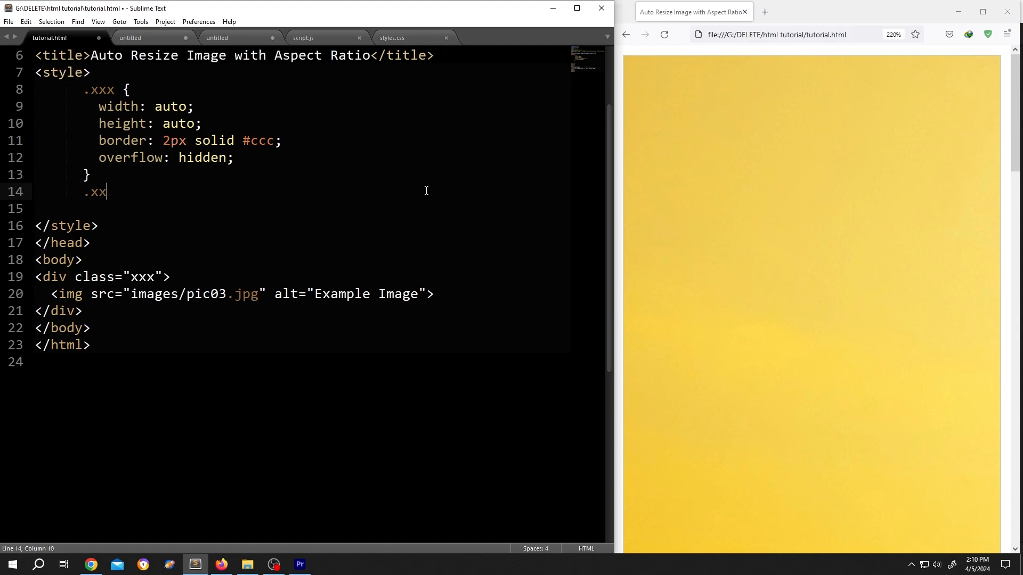
{"action": "type", "text": "x"}
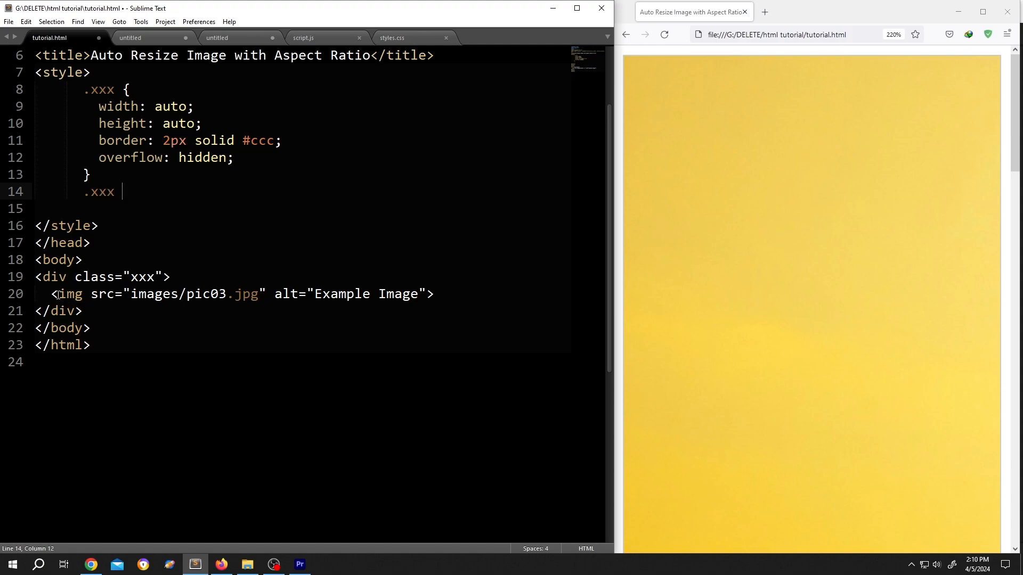
{"action": "type", "text": "i"}
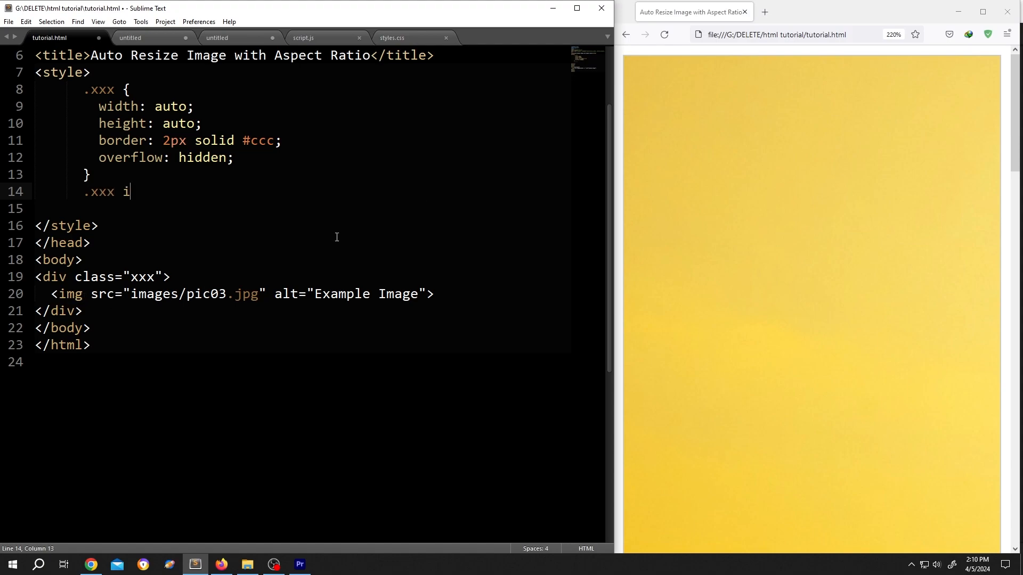
{"action": "type", "text": "mg{}"}
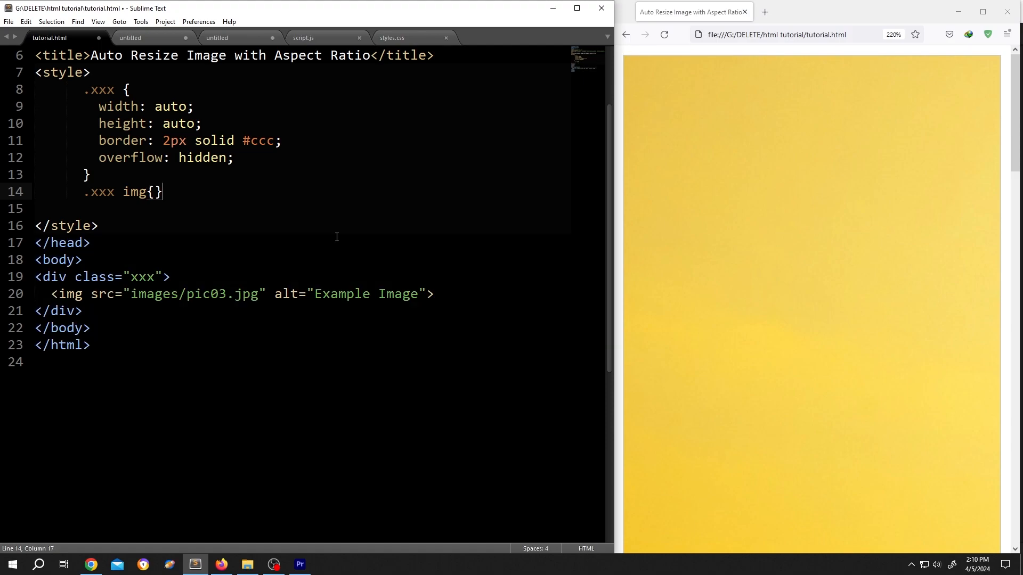
{"action": "key", "text": "enter"}
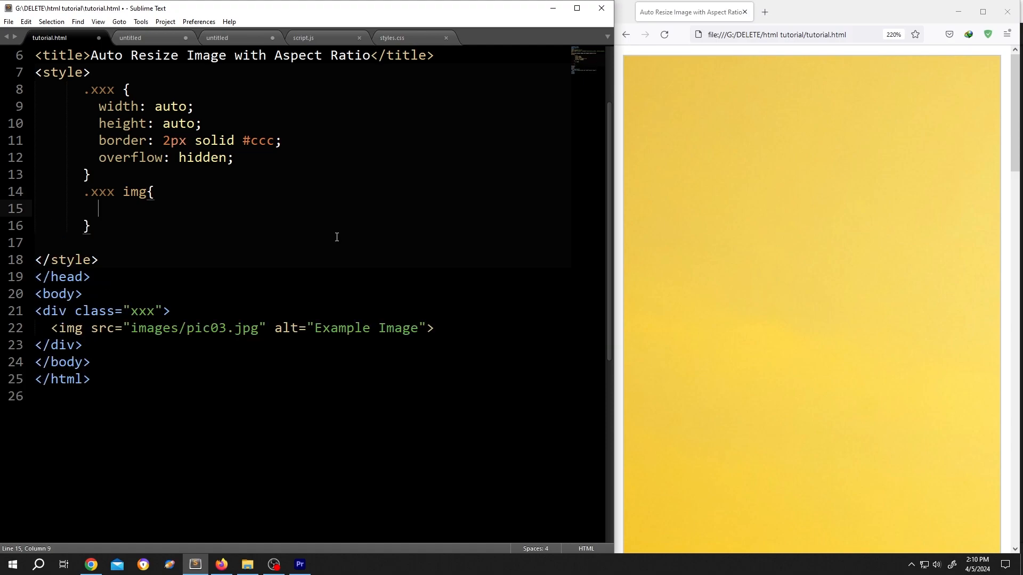
{"action": "type", "text": "width"}
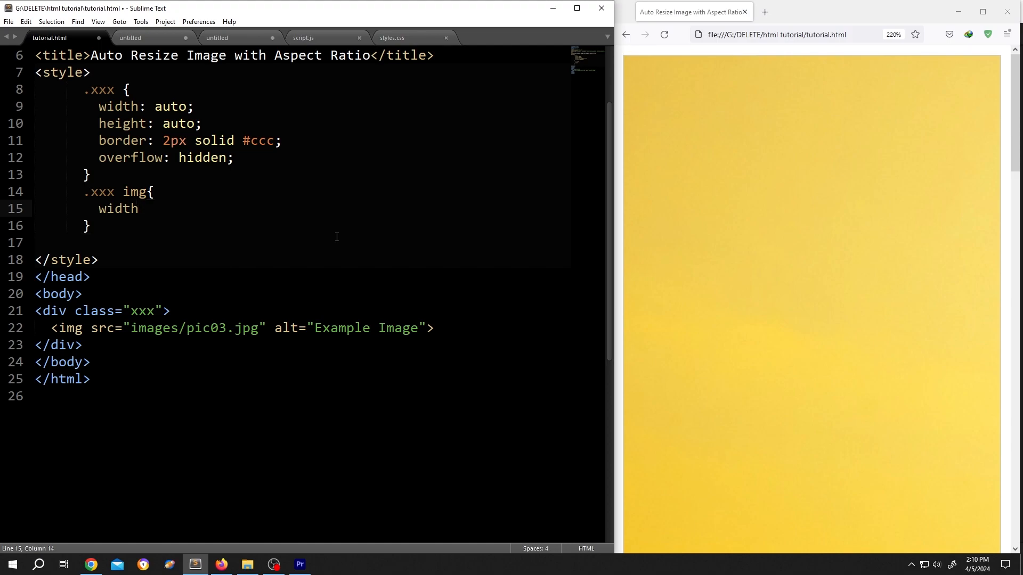
{"action": "type", "text": ":100"}
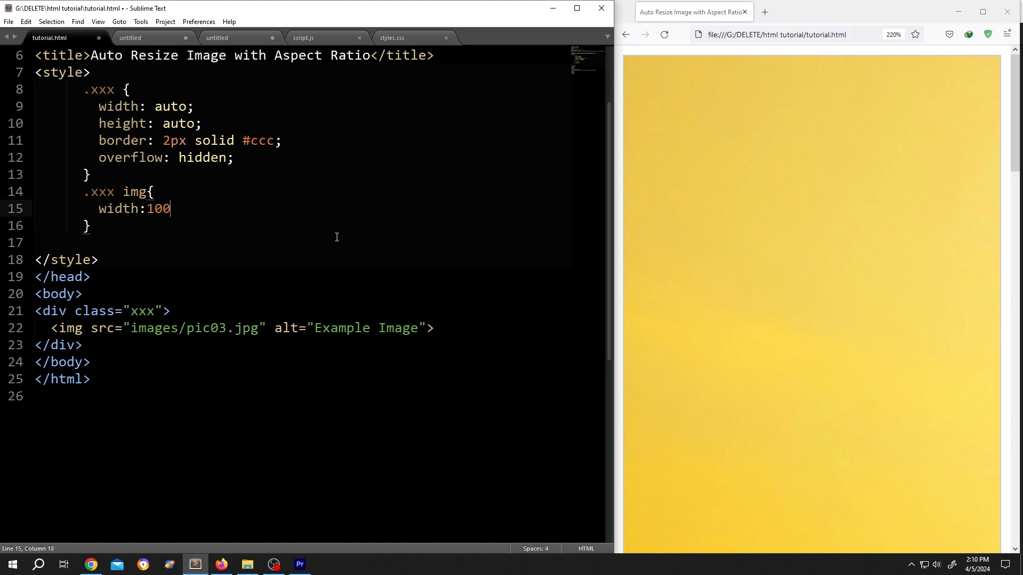
{"action": "type", "text": "%;"}
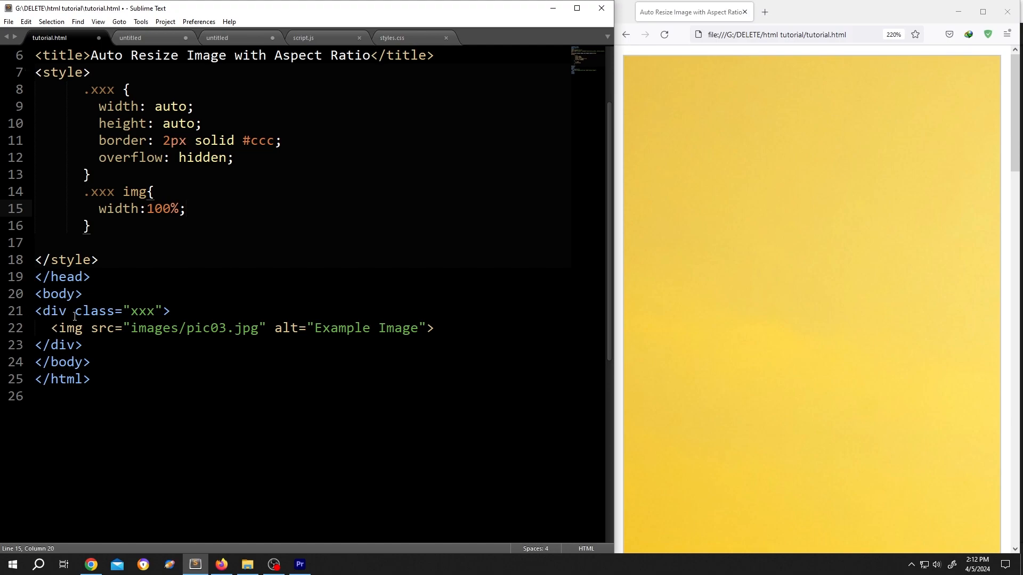
- Add 'height:auto;' and 'display:block;' declarations to the .xxx img rule
{"action": "type", "text": "height"}
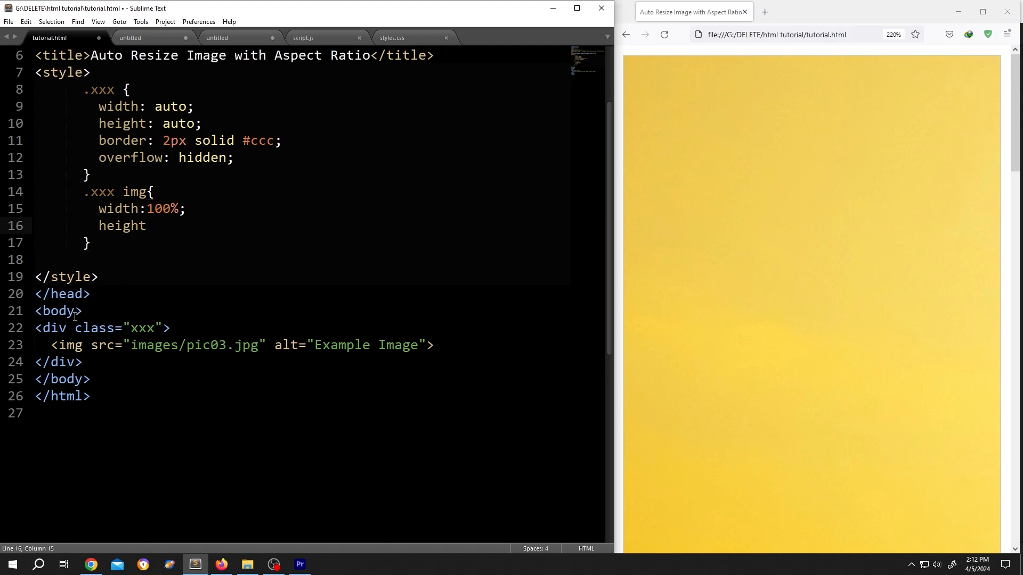
{"action": "type", "text": ":auto"}
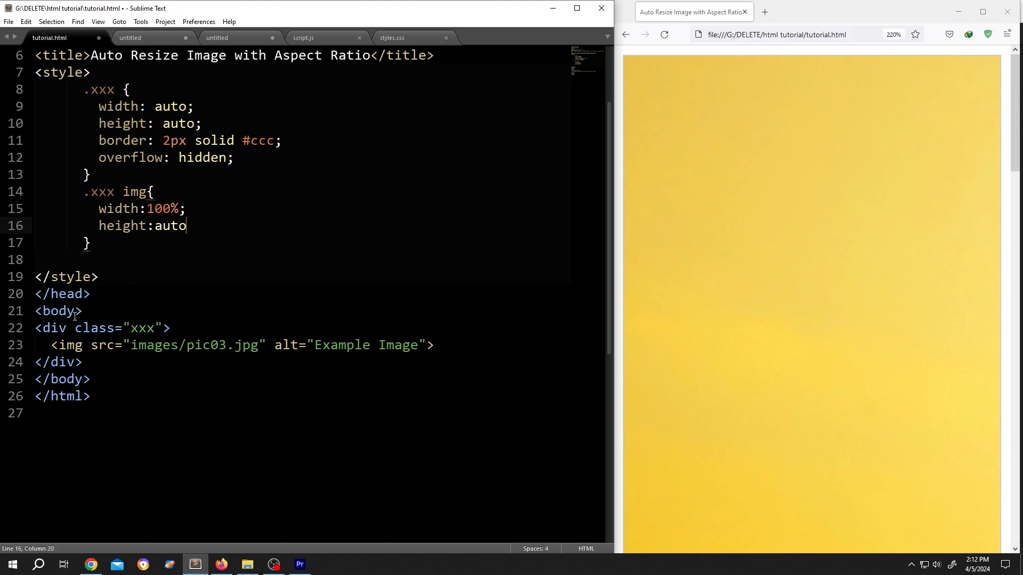
{"action": "type", "text": ";"}
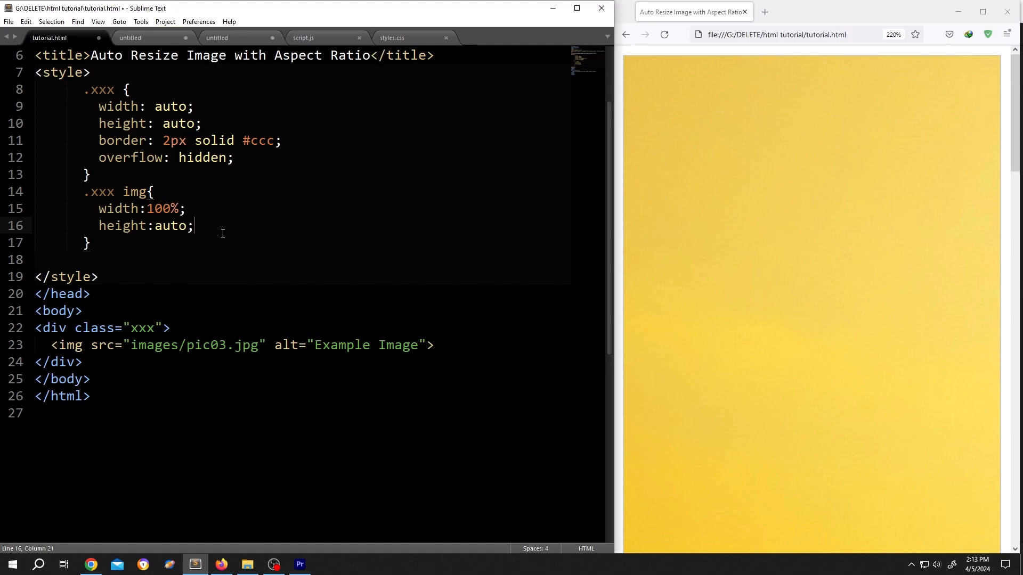
{"action": "type", "text": "displa"}
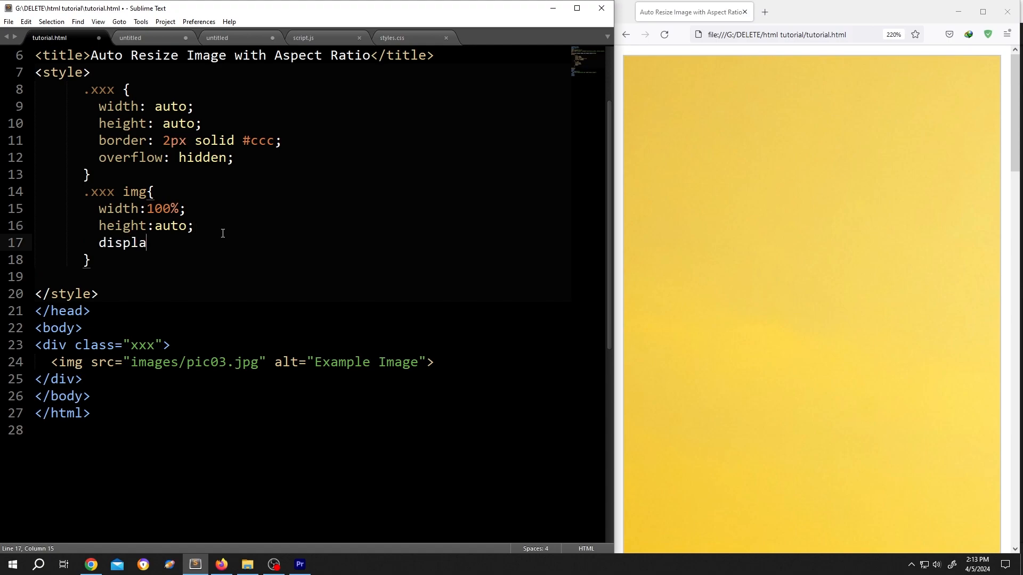
{"action": "type", "text": "y:bl"}
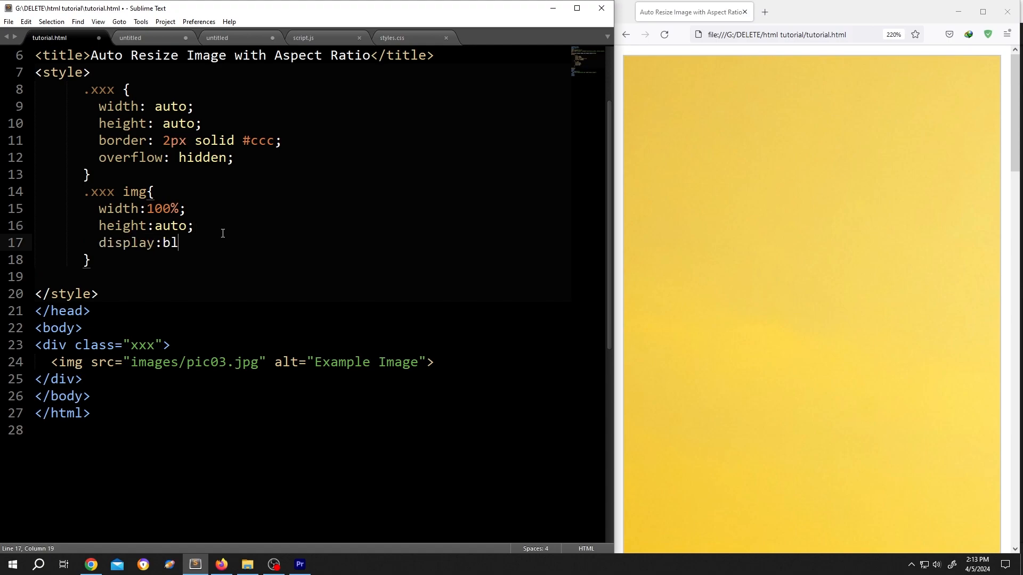
{"action": "type", "text": "ock;"}
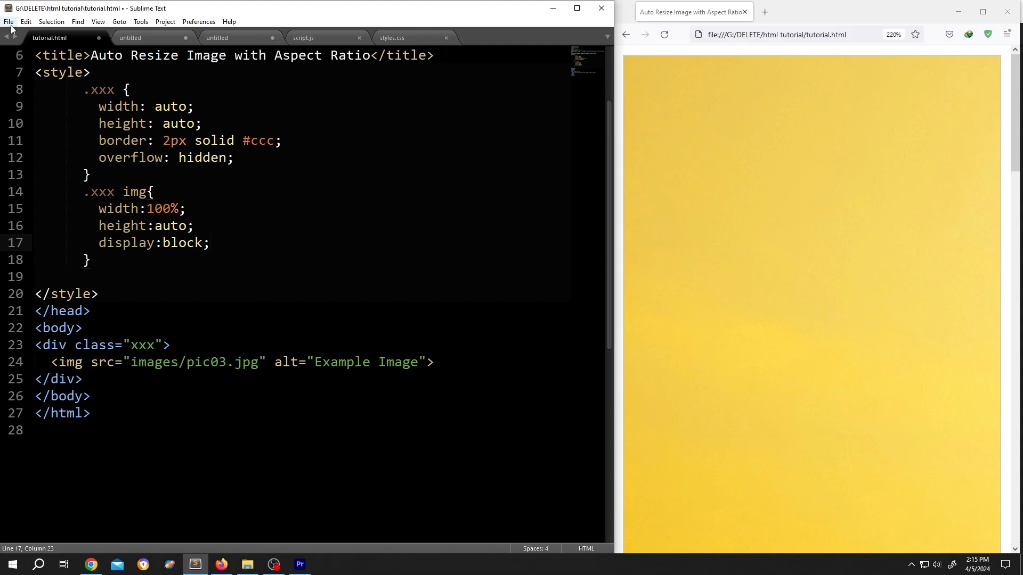
- Save tutorial.html with Ctrl+S and reload Firefox to see the scaled image
{"action": "key", "text": "ctrl+s"}
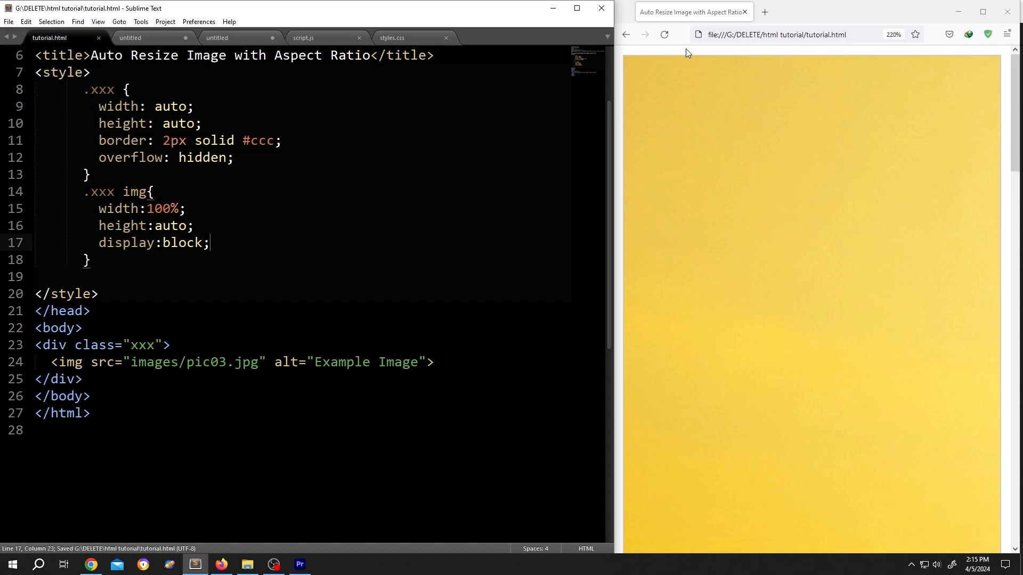
{"action": "left_click", "coordinate": [664, 34]}
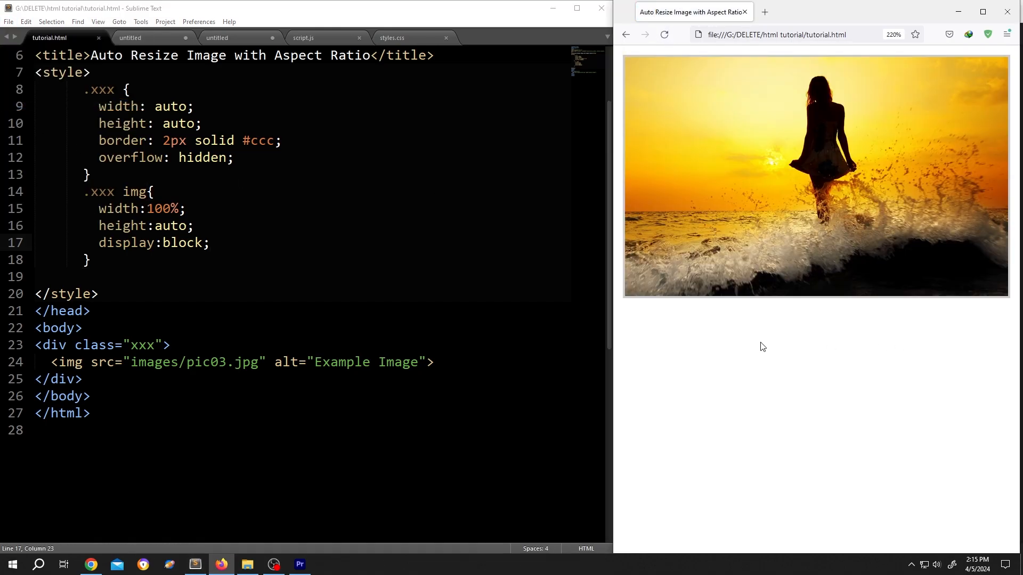